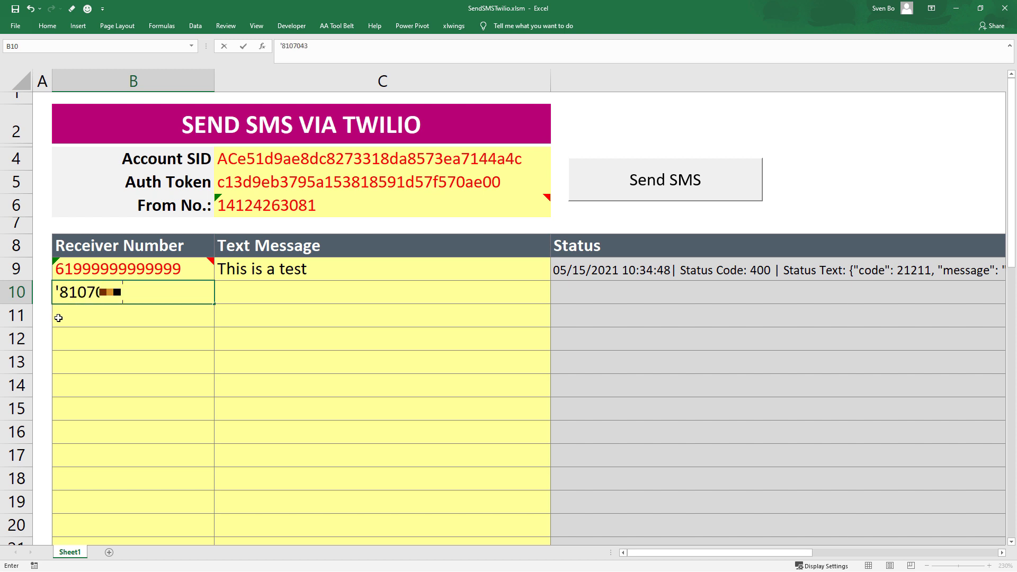
Step: Select cell B10 to enter a second receiver phone number under Receiver Number
left_click(664, 179)
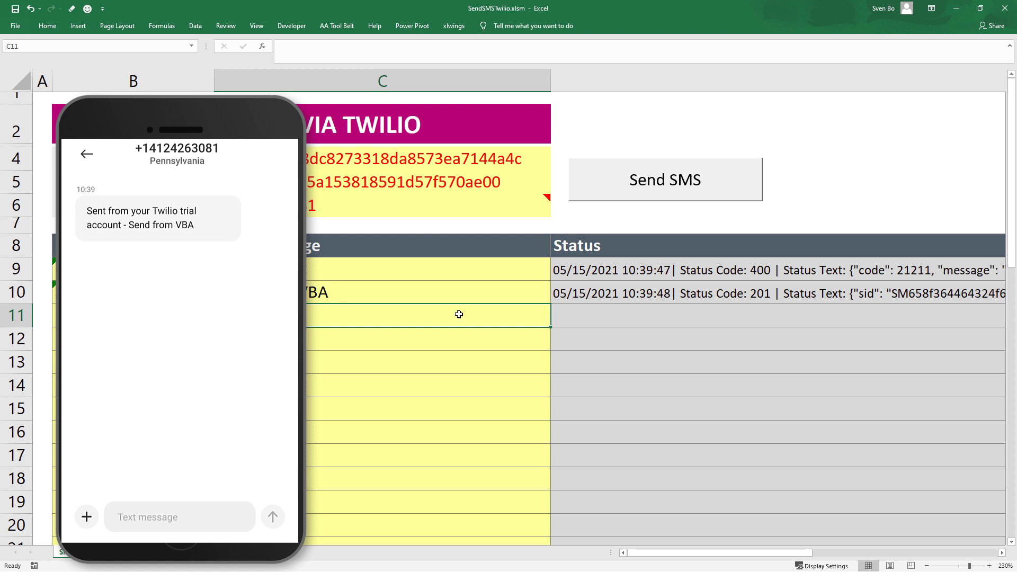